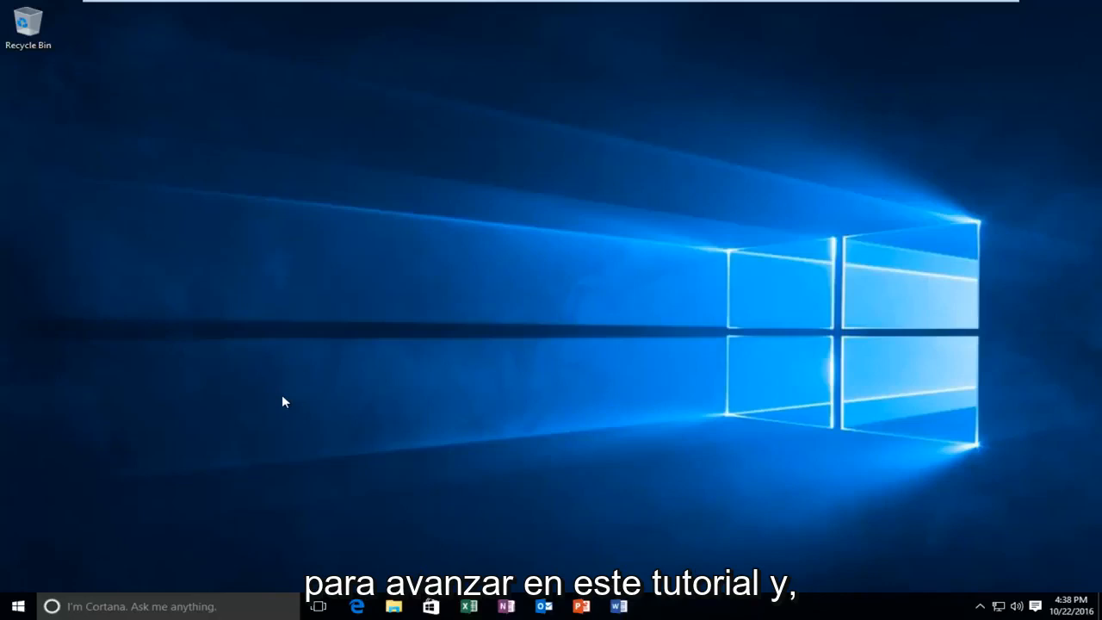
pyautogui.moveTo(314, 377)
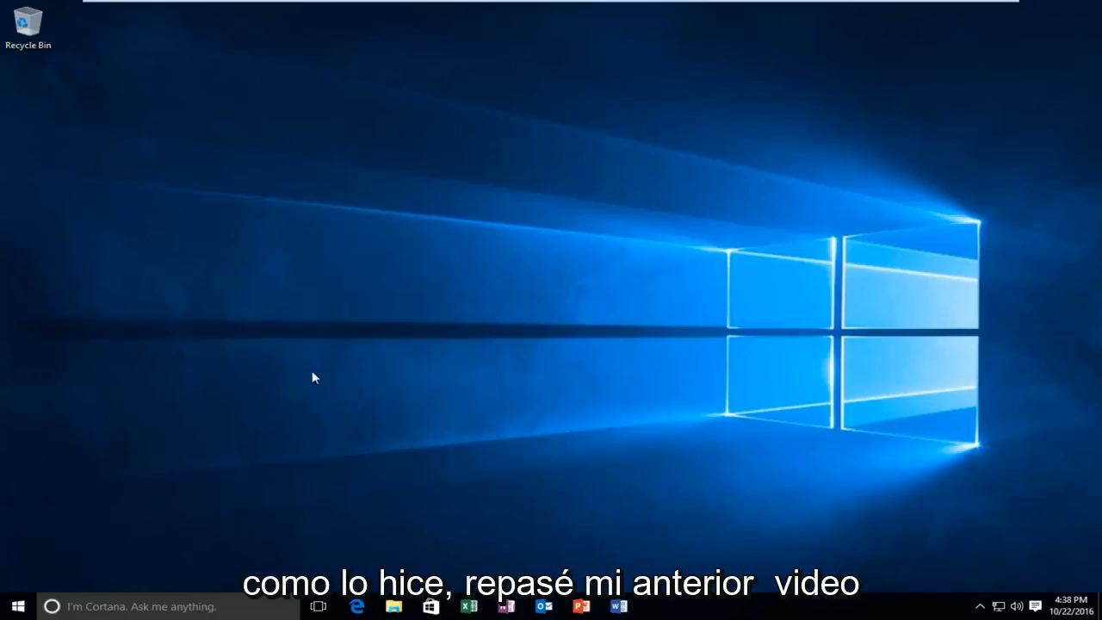
pyautogui.moveTo(258, 369)
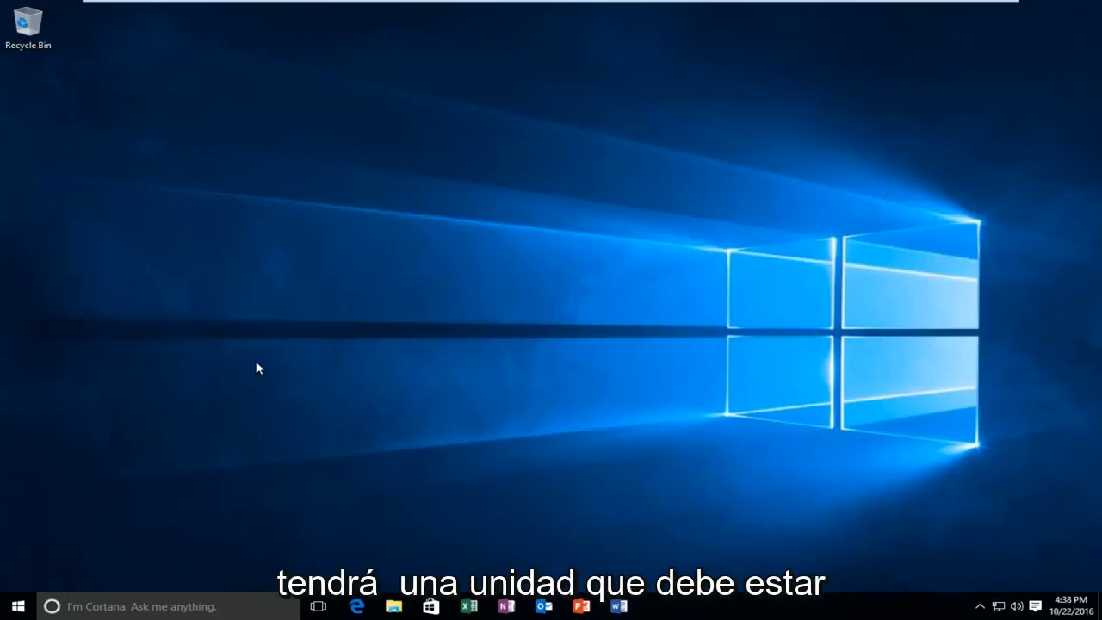
pyautogui.moveTo(289, 374)
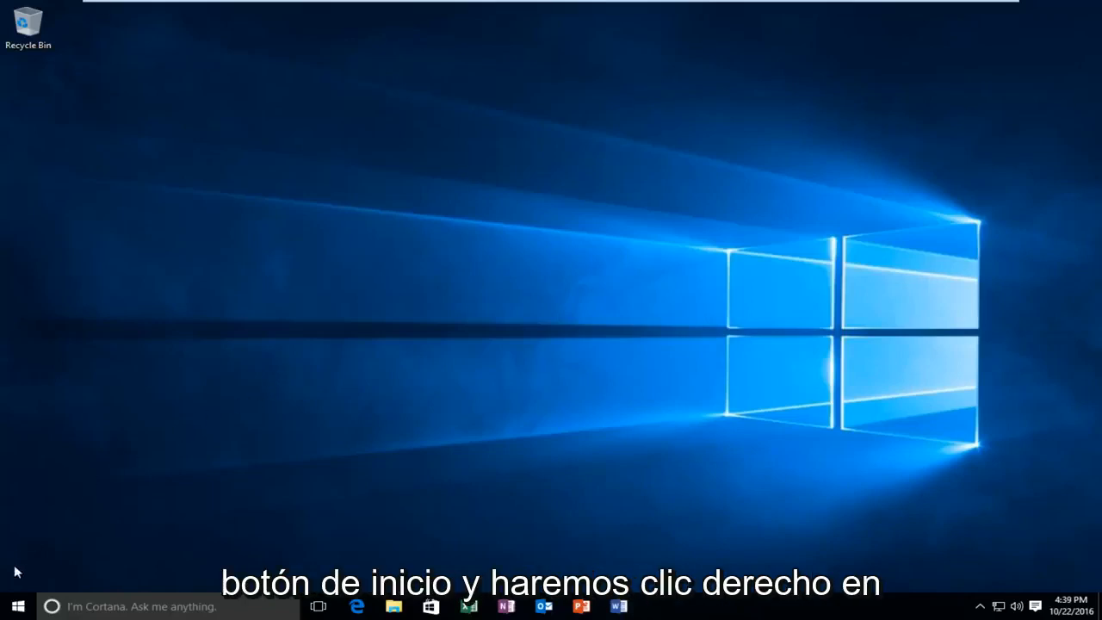
# Step: Launch Command Prompt (Admin) from the Start quick menu and approve the UAC prompt
pyautogui.rightClick(17, 606)
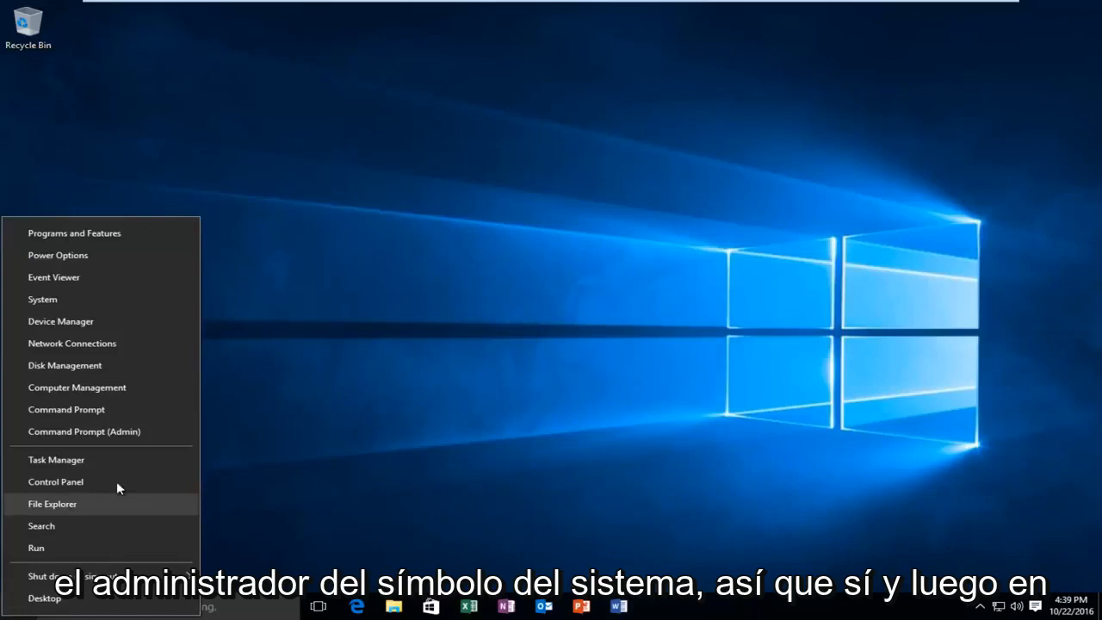
pyautogui.moveTo(84, 430)
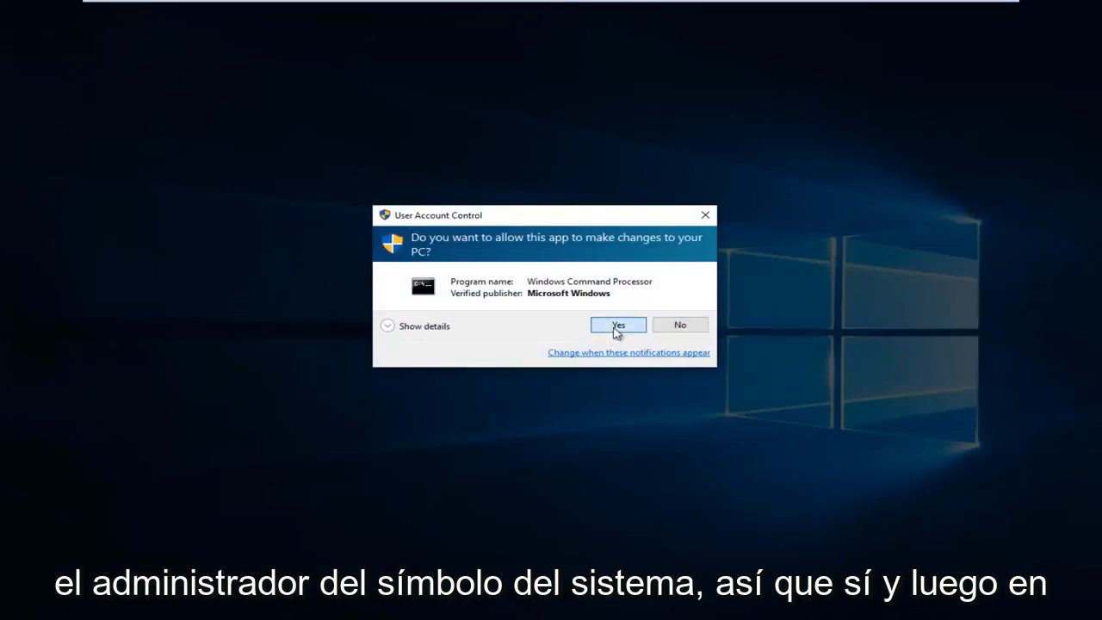
pyautogui.click(617, 324)
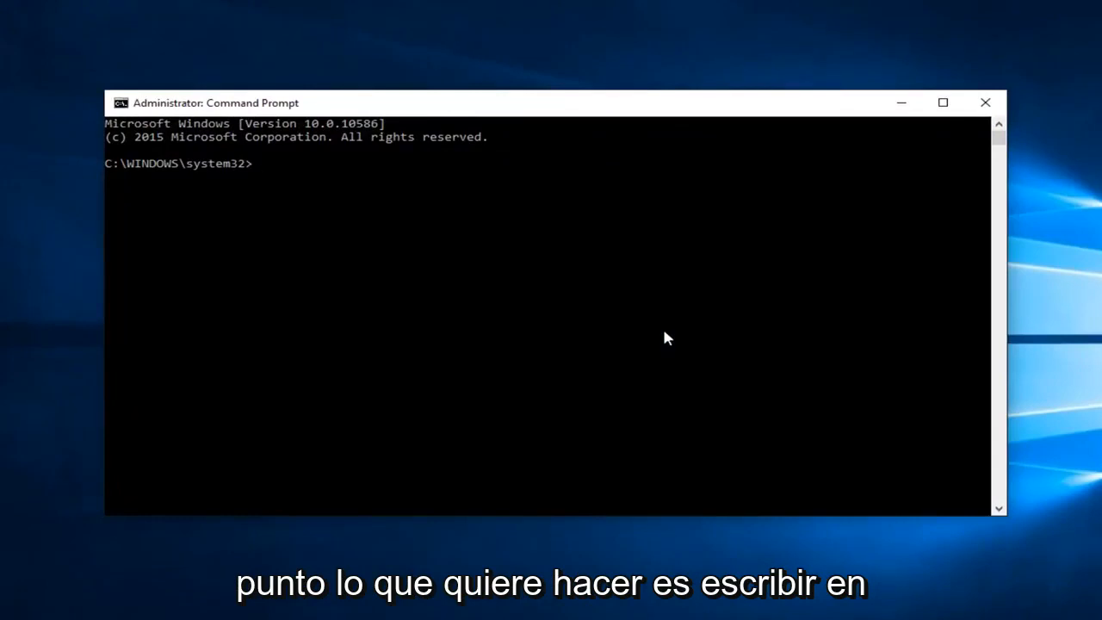
# Step: Run diskpart so the DISKPART prompt is ready
pyautogui.write('diskpa')
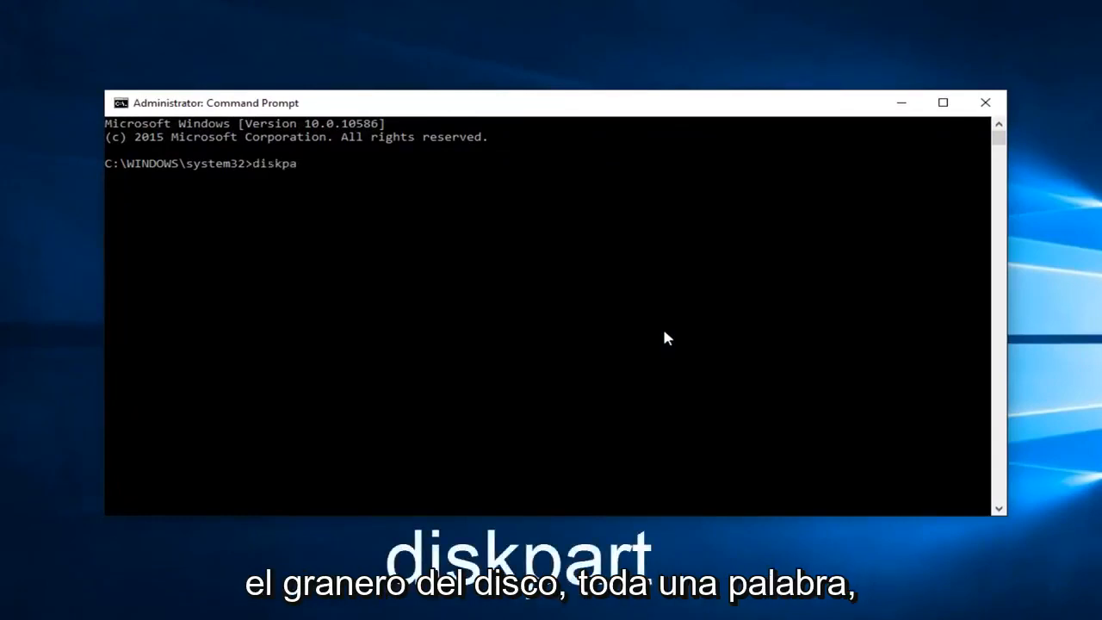
pyautogui.press('Enter')
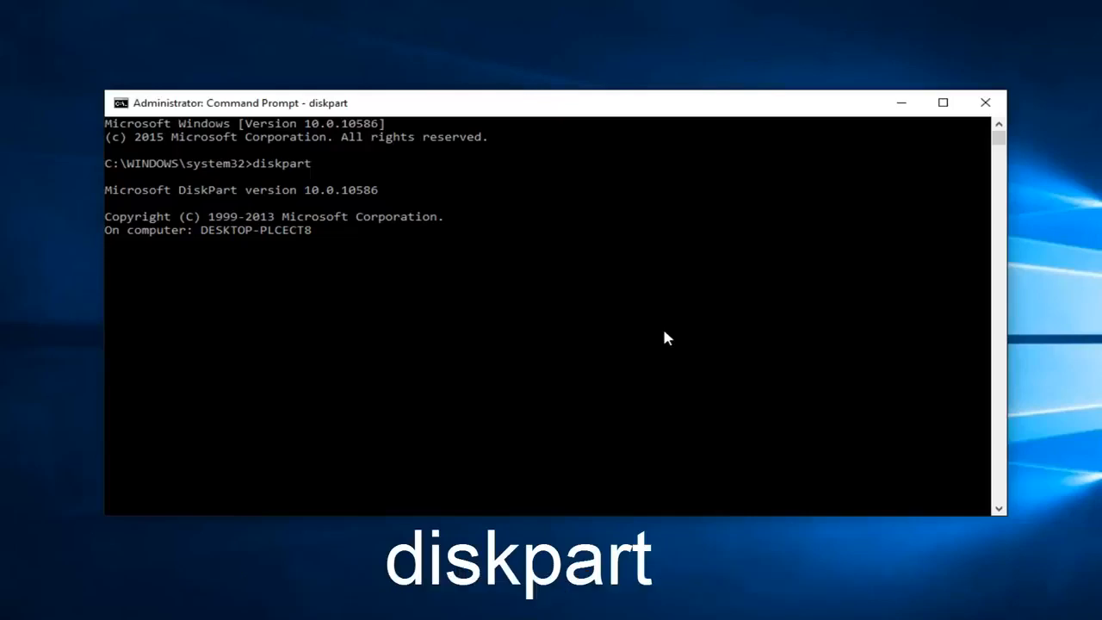
pyautogui.press('enter')
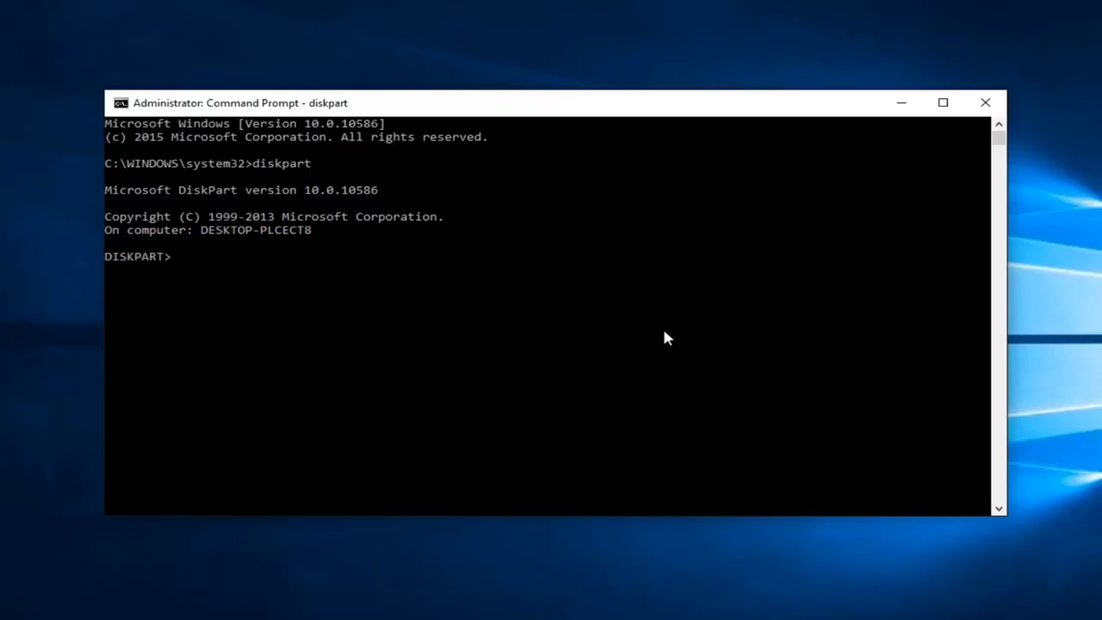
# Step: Enter the list disk command to show Disk 0 online at 25 GB
pyautogui.write('li')
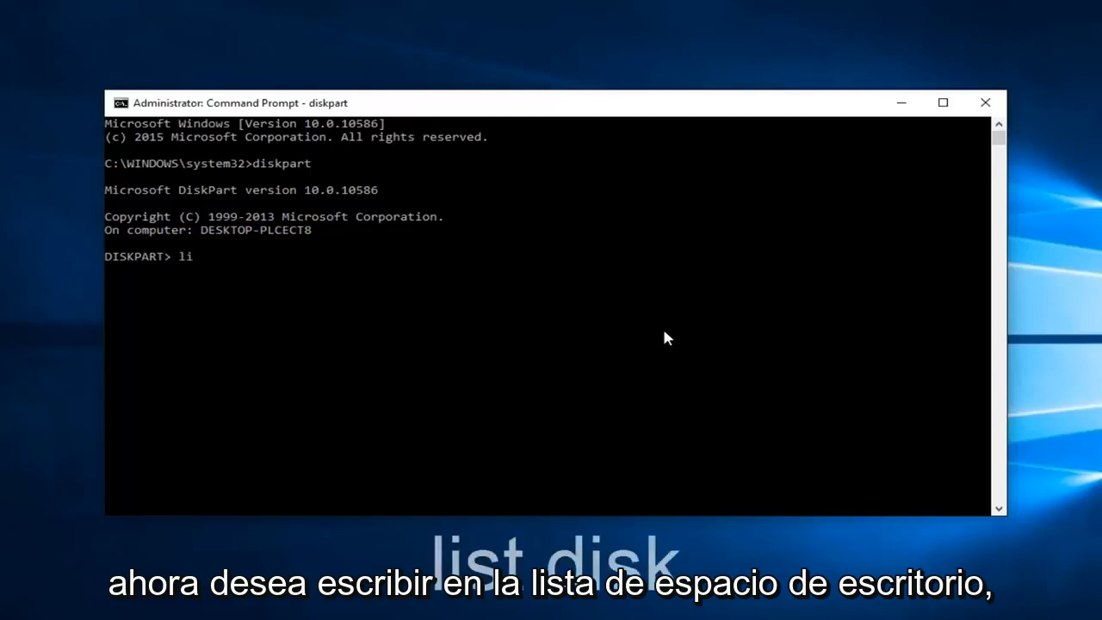
pyautogui.write('st')
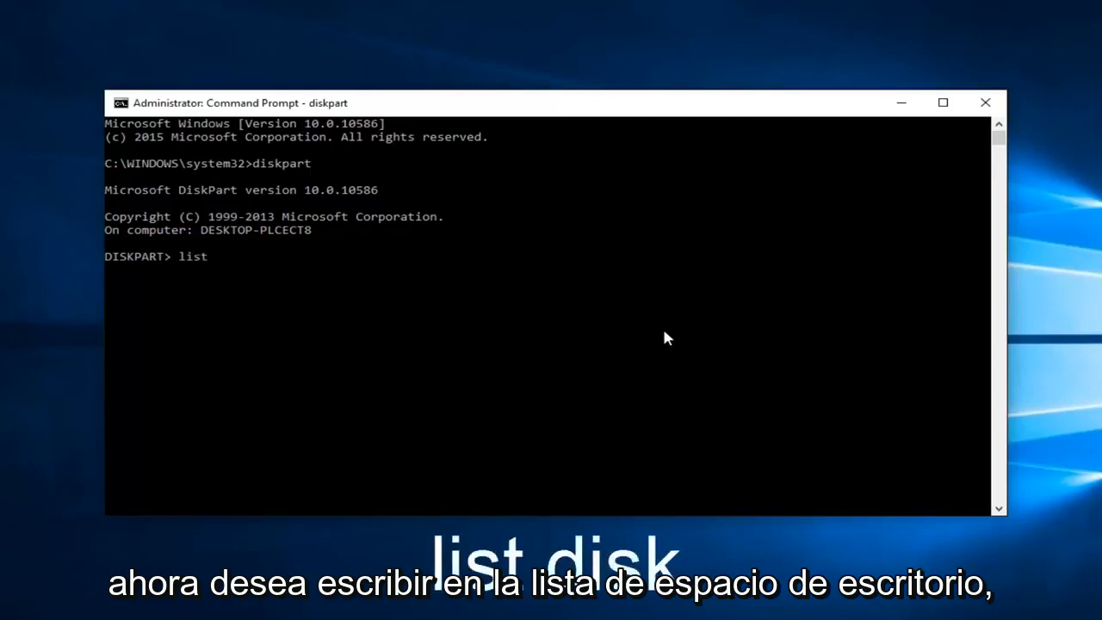
pyautogui.write('disk')
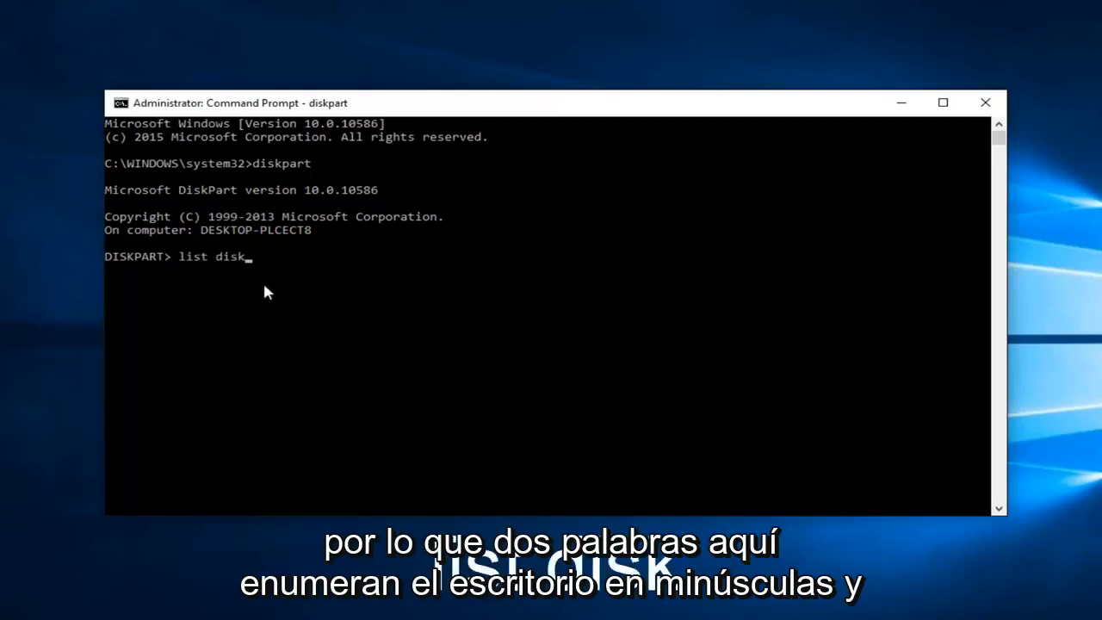
pyautogui.moveTo(593, 241)
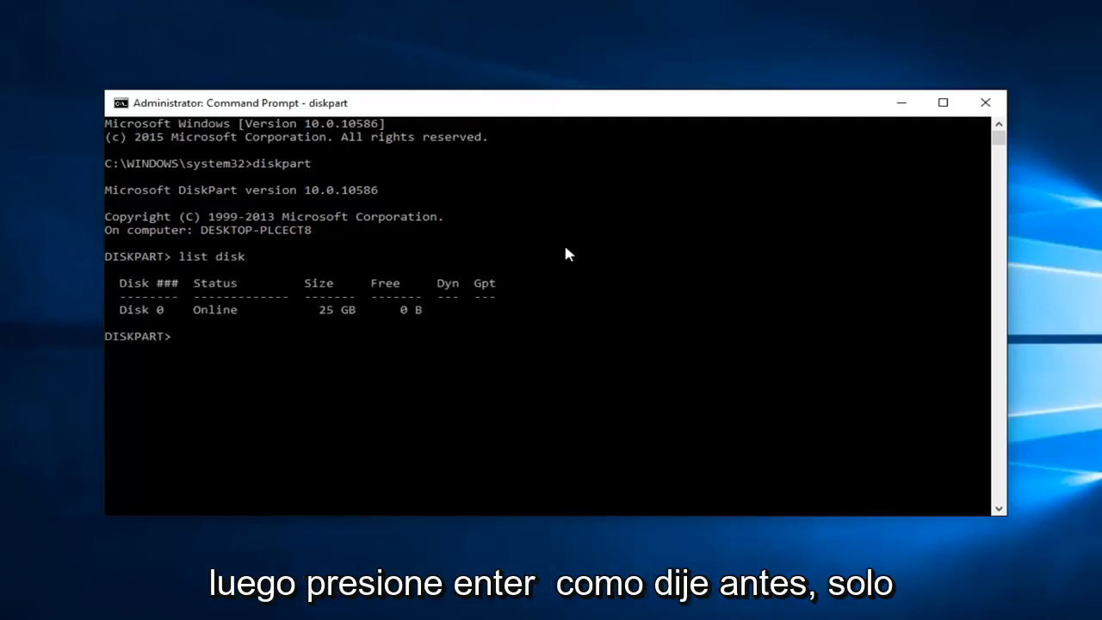
pyautogui.moveTo(100, 319)
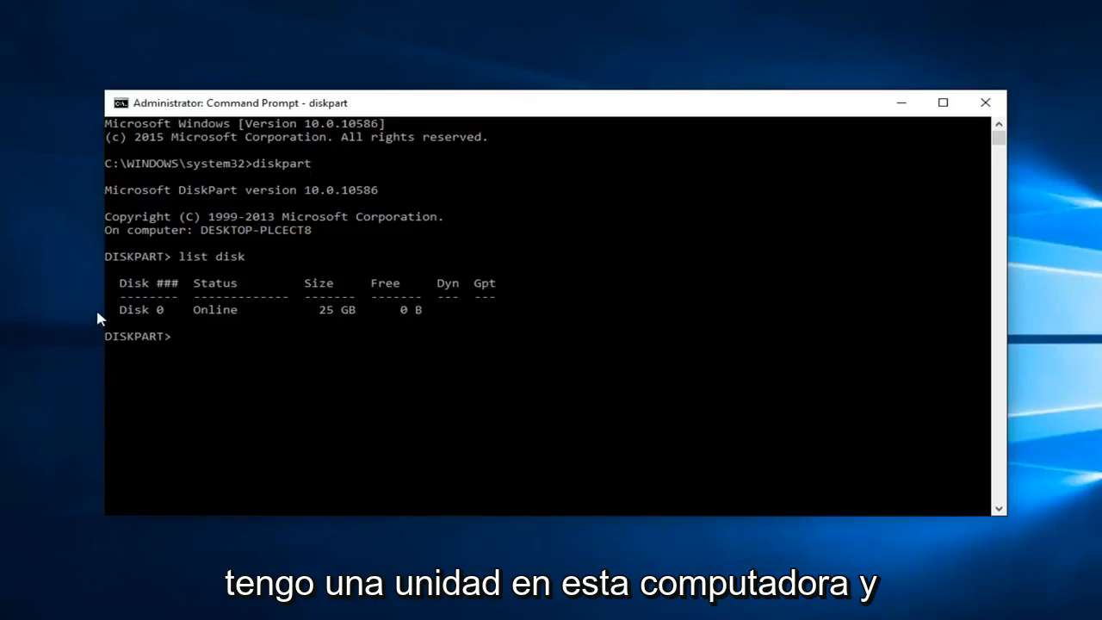
pyautogui.moveTo(131, 320)
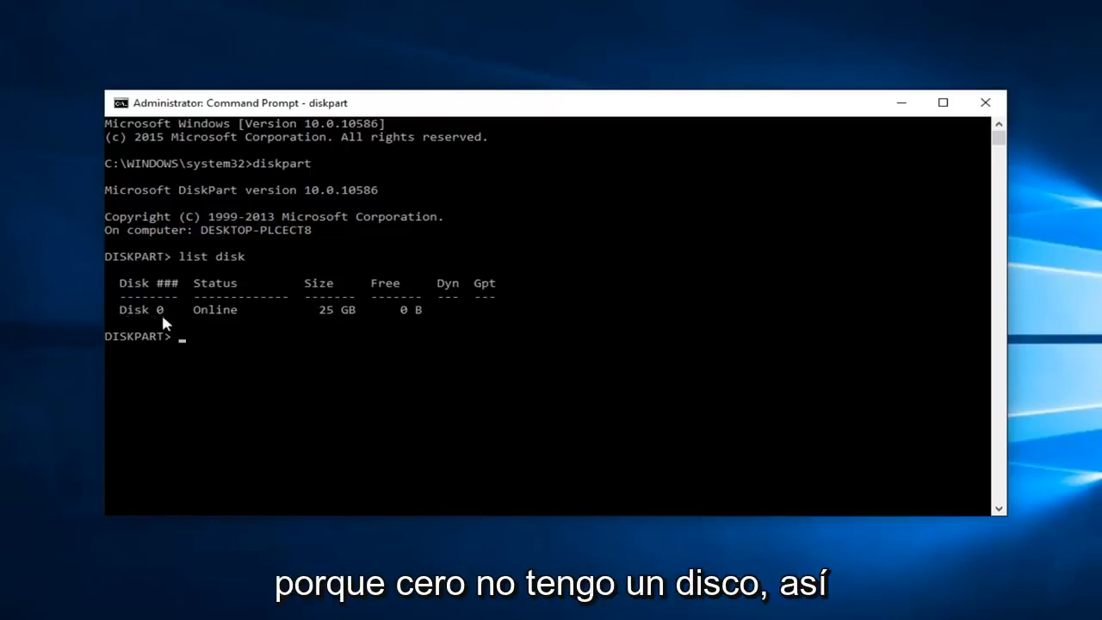
pyautogui.moveTo(230, 371)
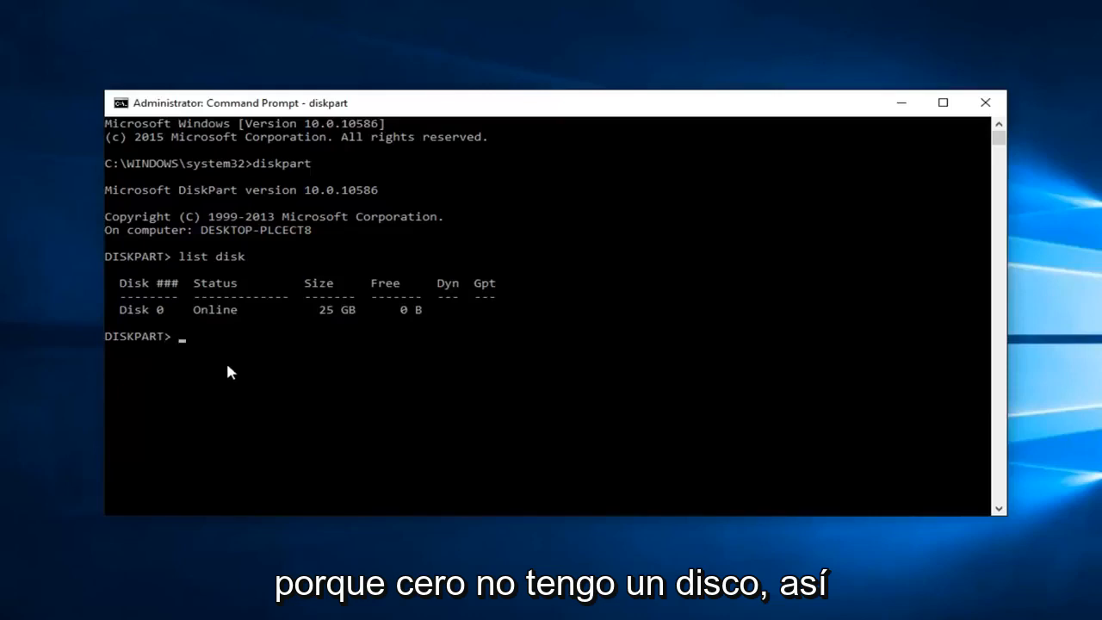
pyautogui.moveTo(365, 341)
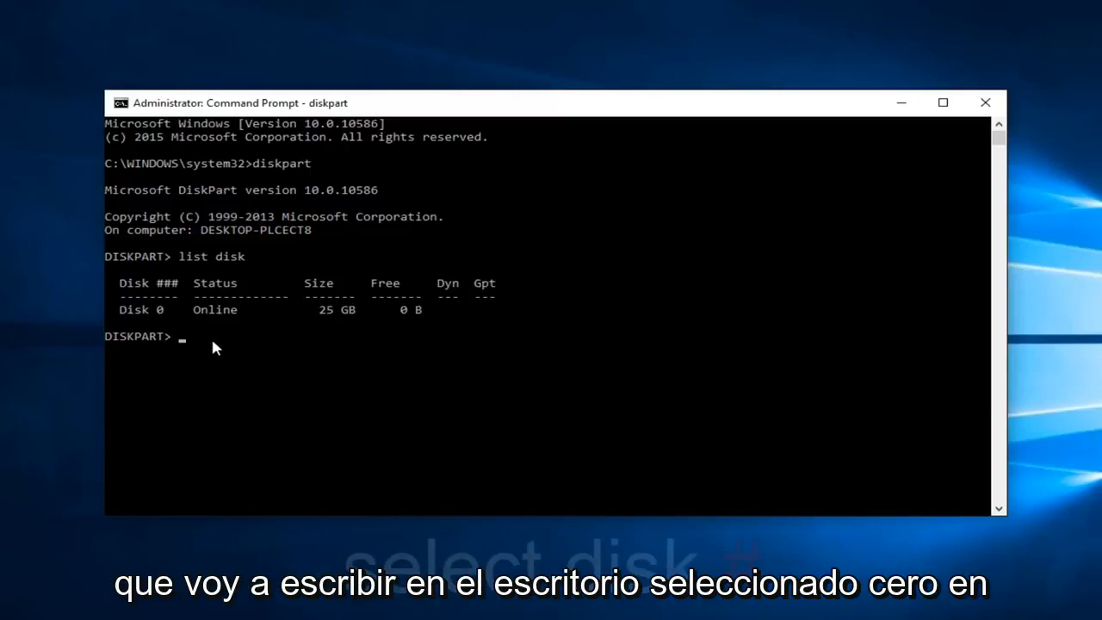
# Step: Enter select disk 0 to make Disk 0 the active disk
pyautogui.write('select disk')
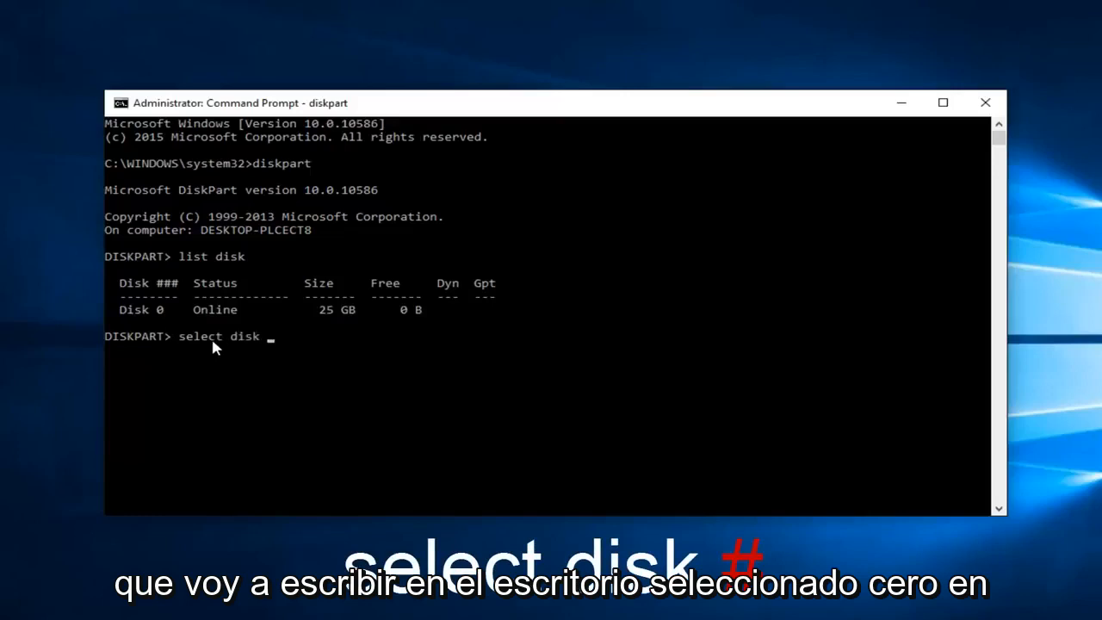
pyautogui.write('0')
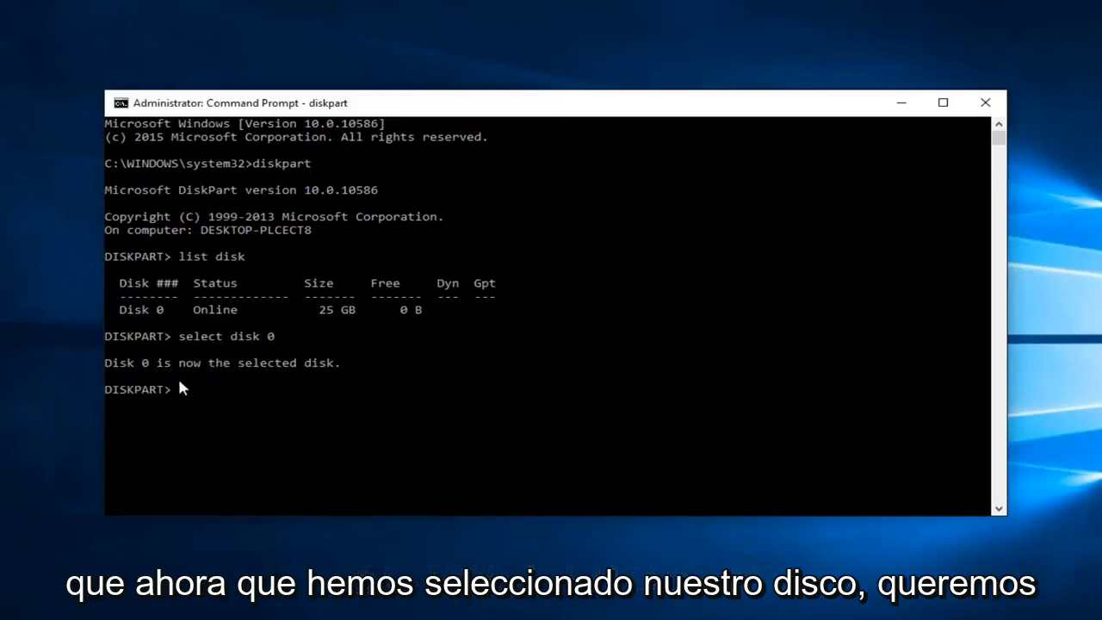
# Step: Enter attributes disk clear readonly to remove Disk 0's read-only flag
pyautogui.write('att')
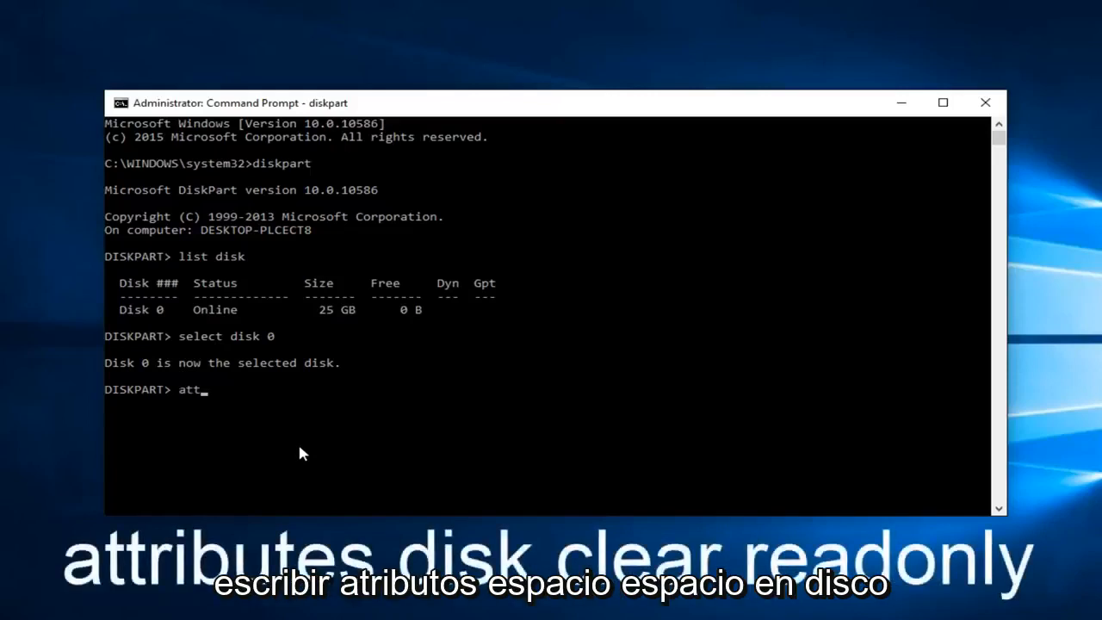
pyautogui.write('ributes')
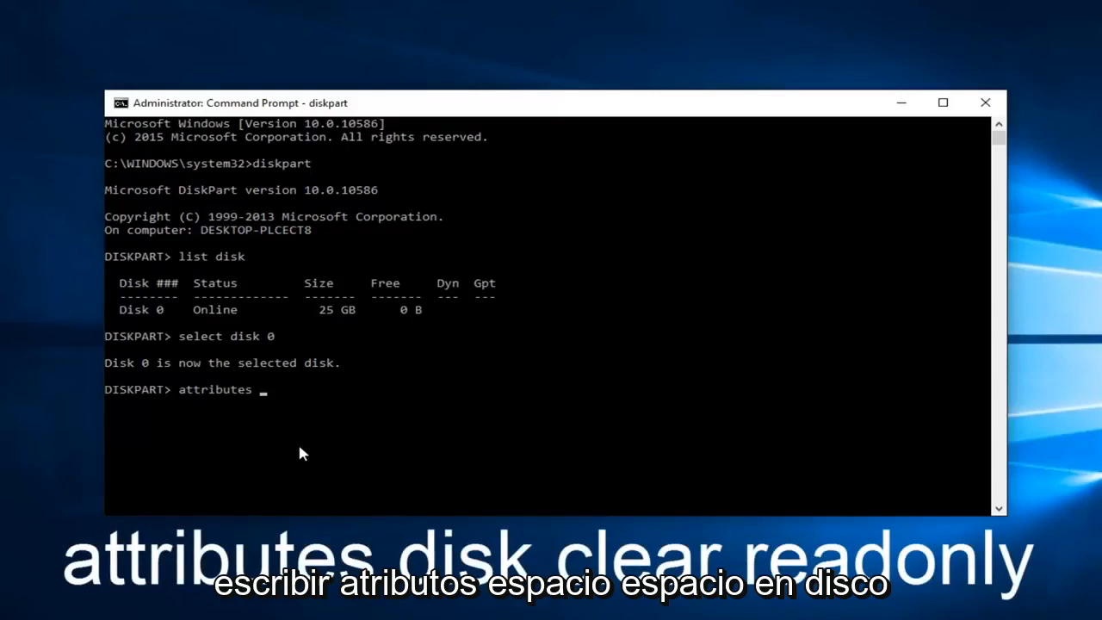
pyautogui.write('disk c')
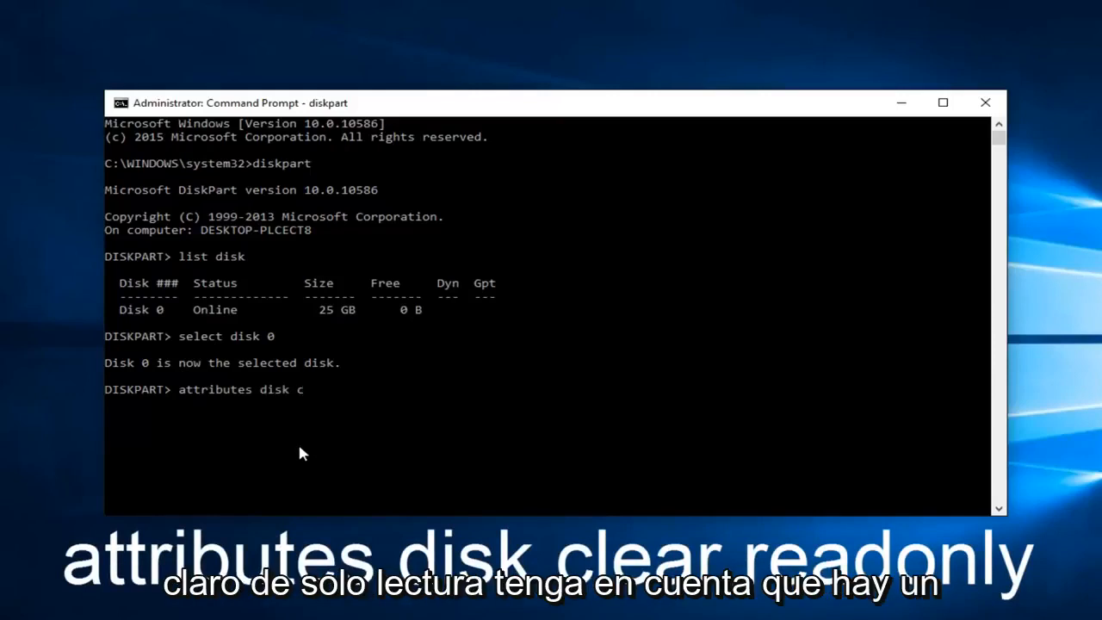
pyautogui.write('lear readonly')
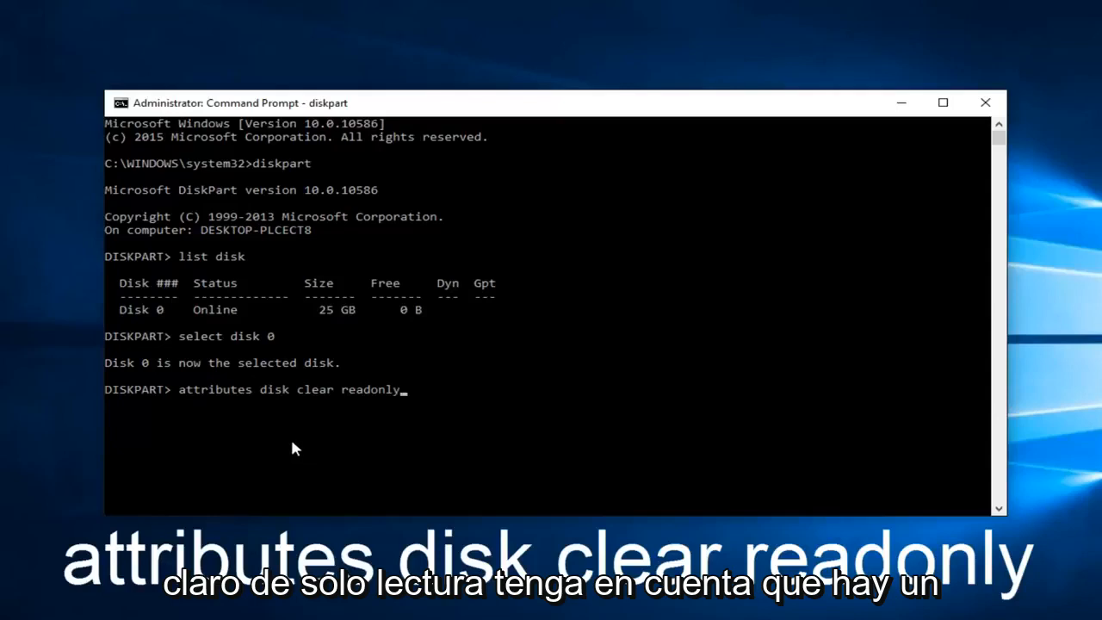
pyautogui.moveTo(259, 409)
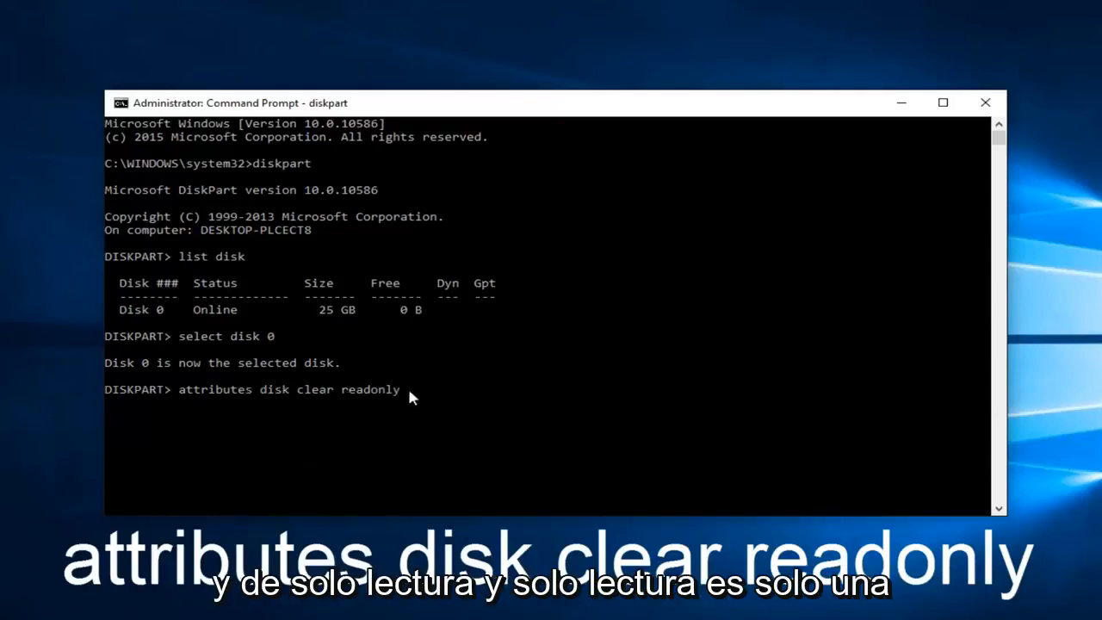
pyautogui.moveTo(422, 397)
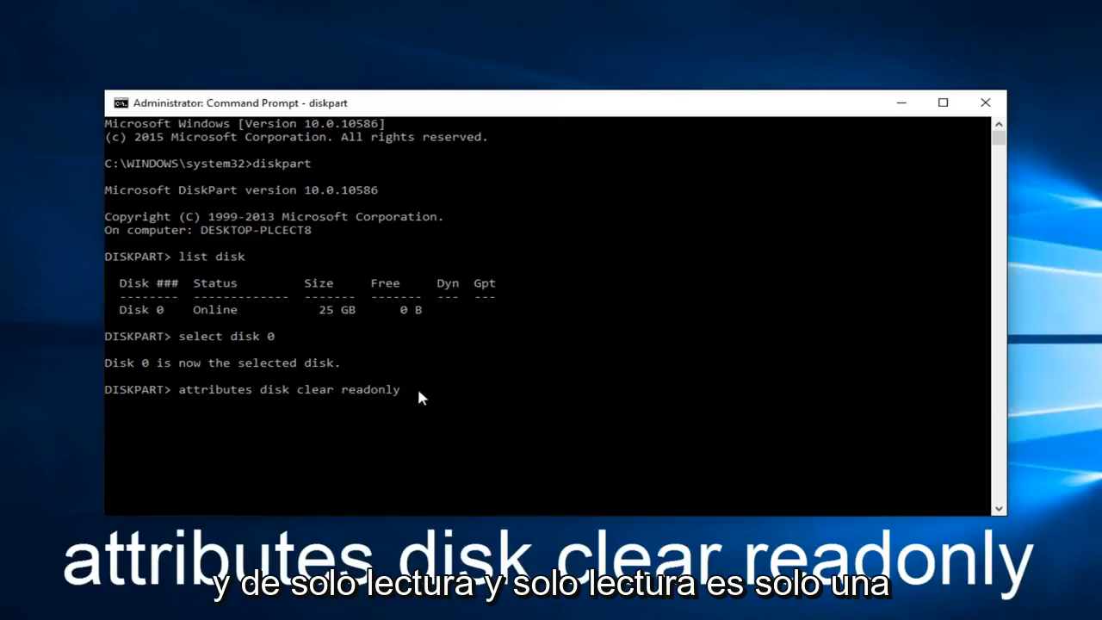
pyautogui.moveTo(358, 403)
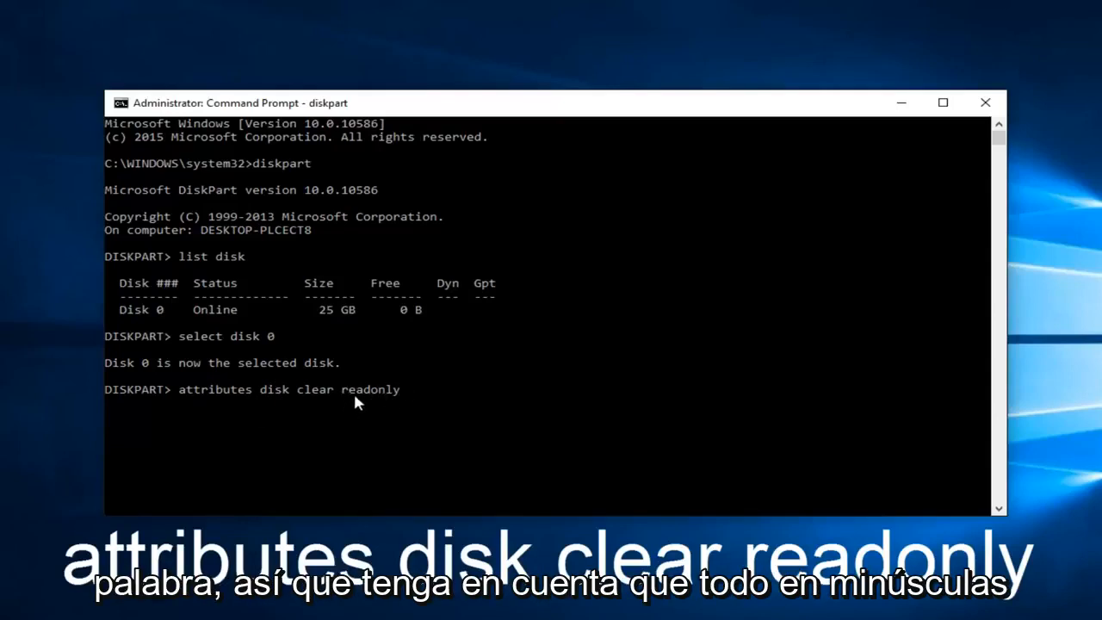
pyautogui.moveTo(465, 444)
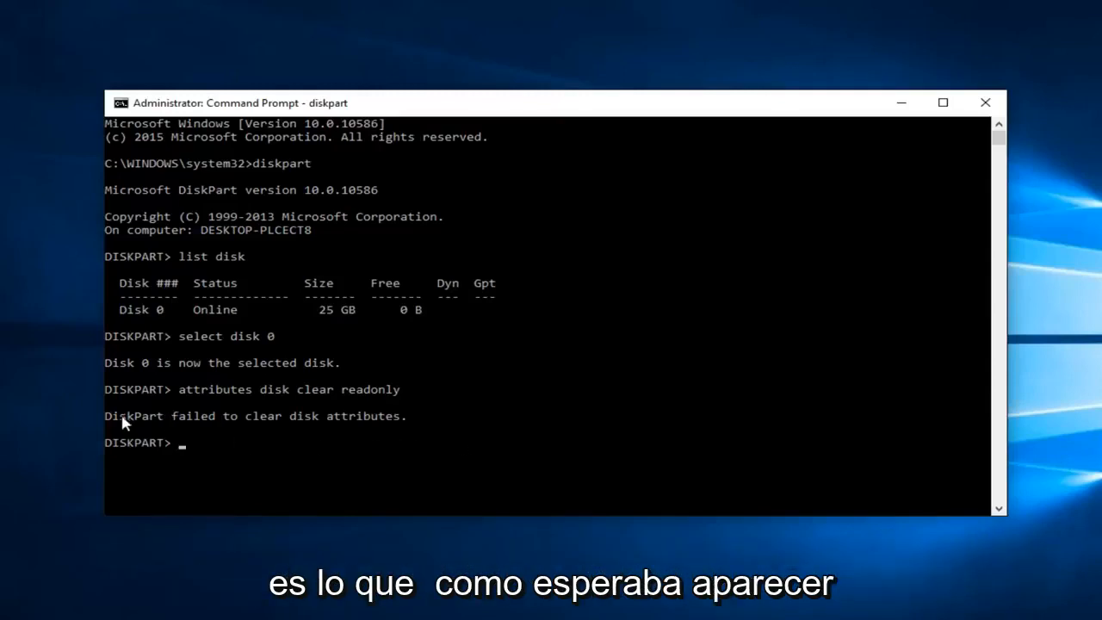
pyautogui.moveTo(241, 428)
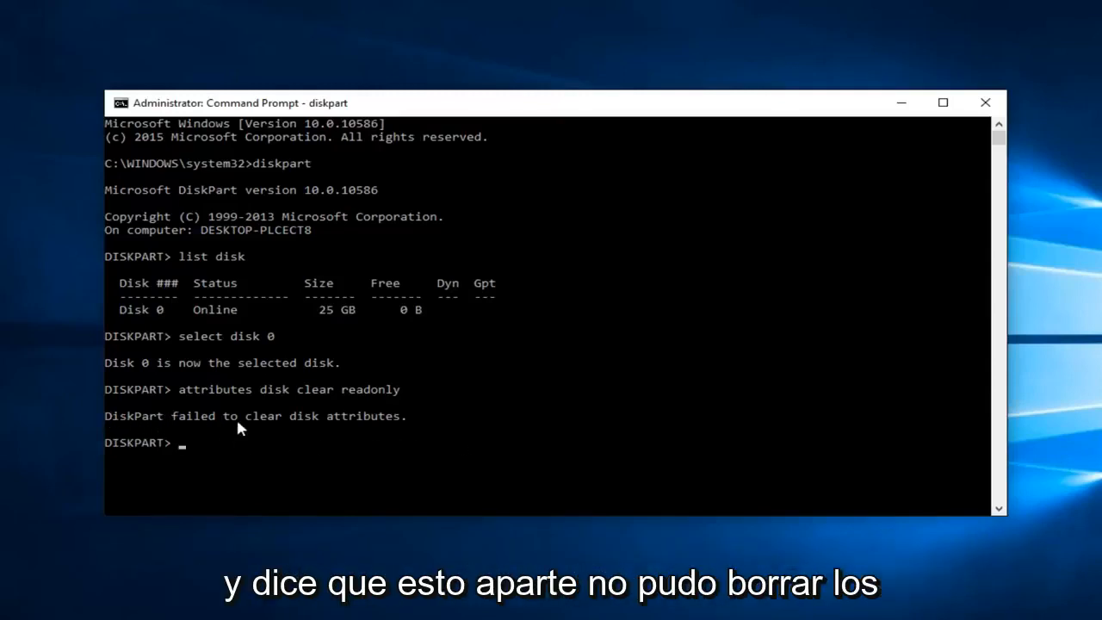
pyautogui.moveTo(325, 419)
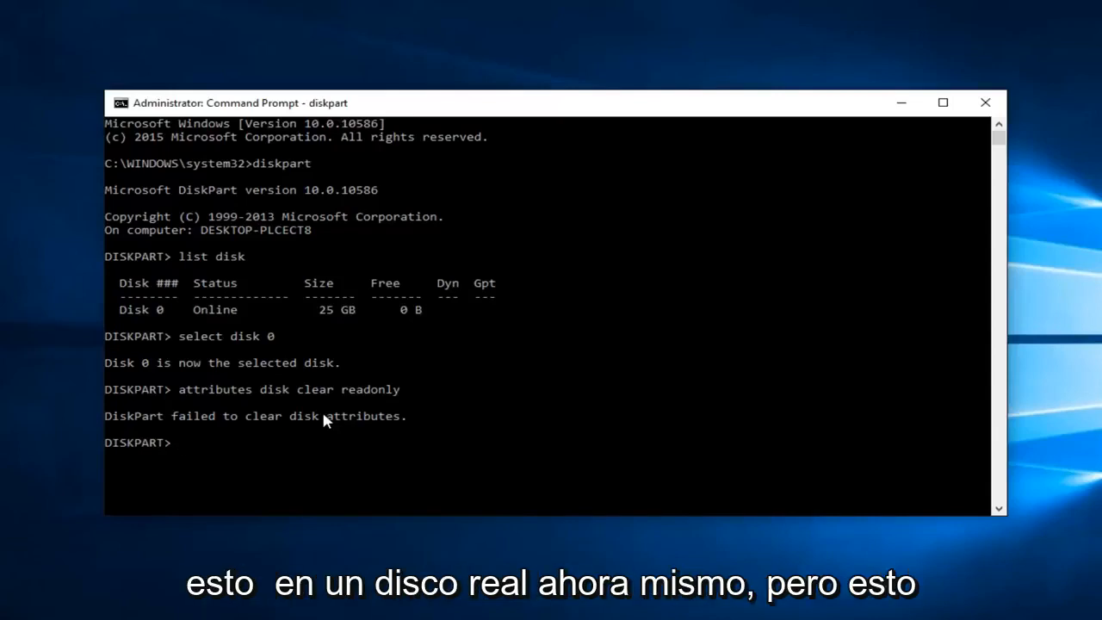
pyautogui.moveTo(124, 423)
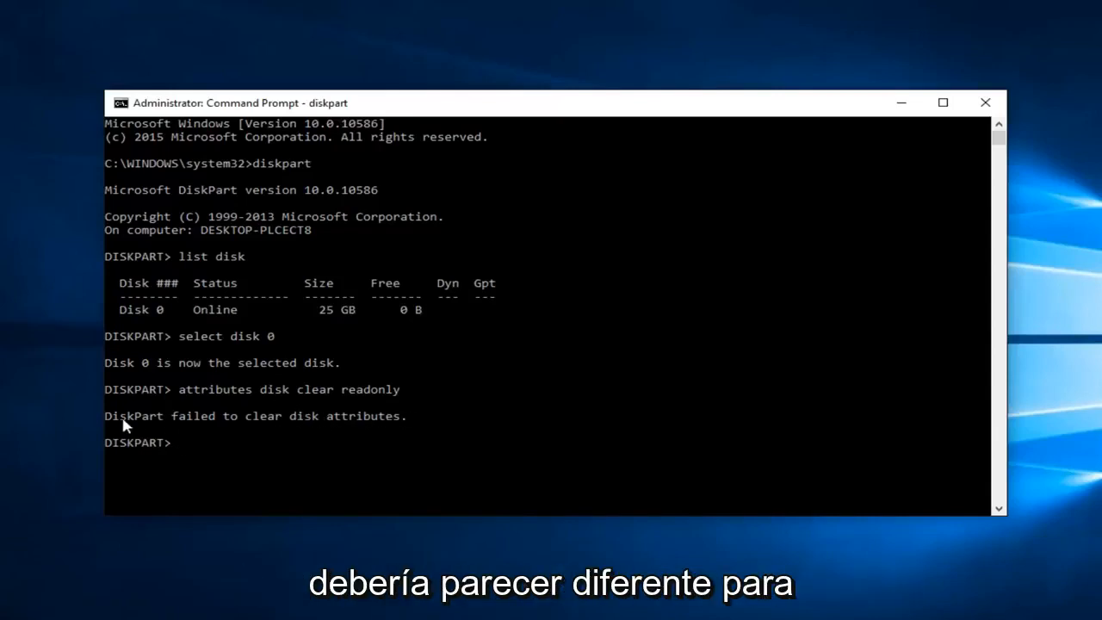